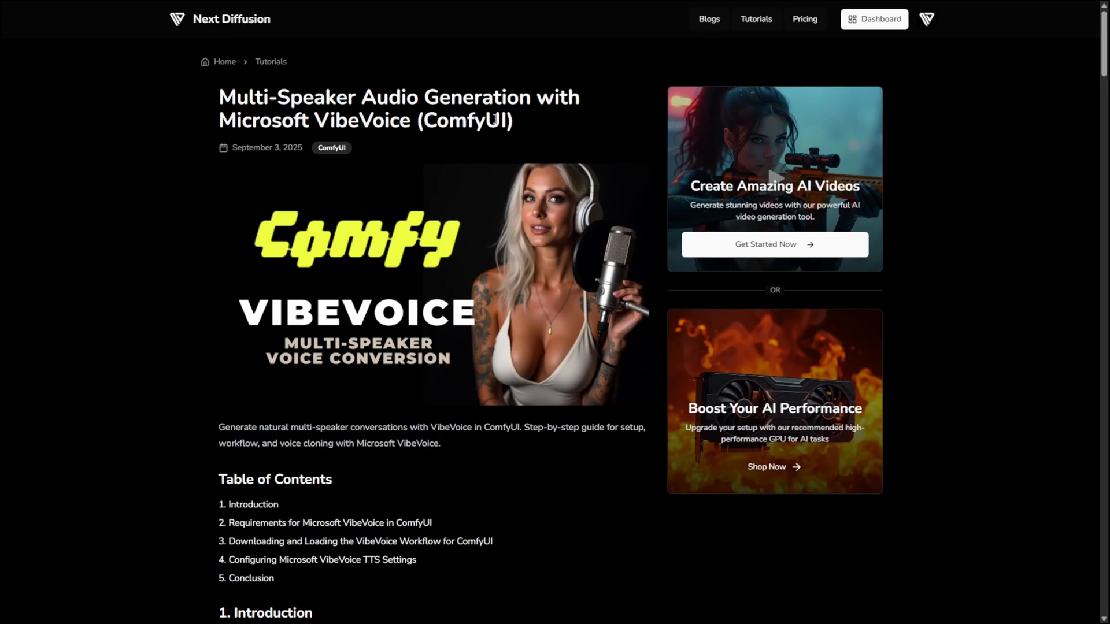
Scroll the article to section 3, Downloading and Loading the VibeVoice Workflow.
scroll("down", 3)
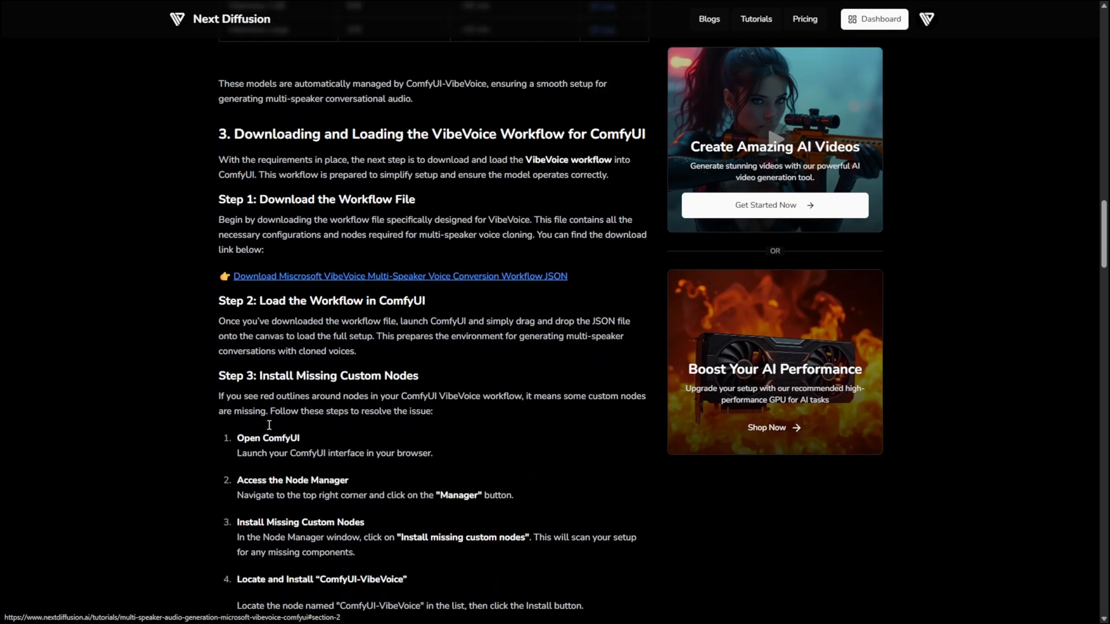
scroll("down", 3)
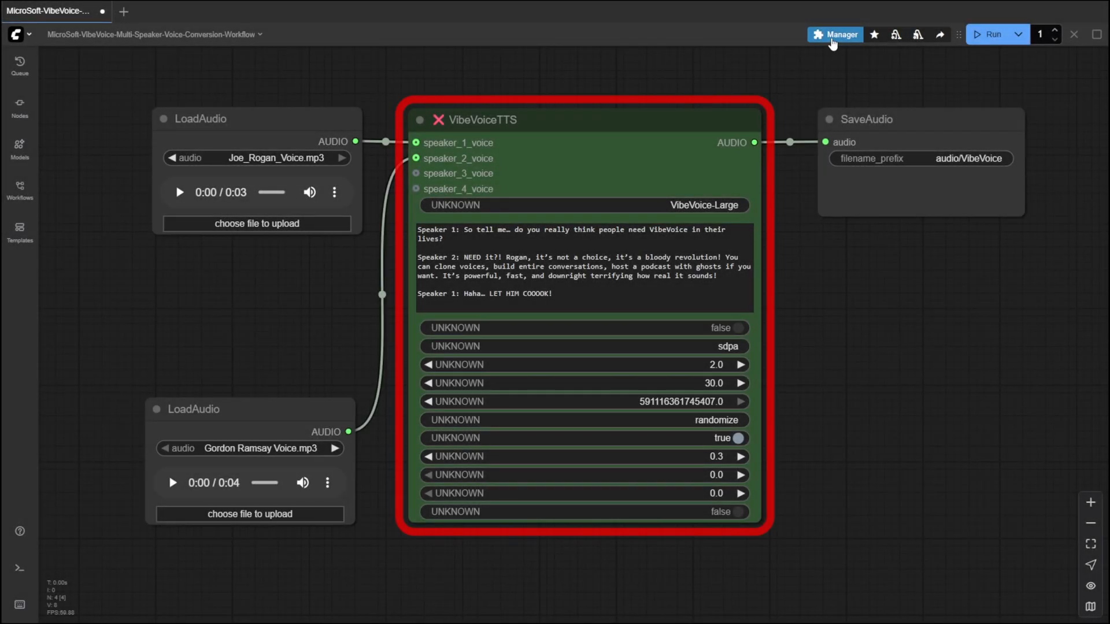
Install the missing ComfyUI-VibeVoice custom node from the Manager and confirm the version.
left_click(835, 34)
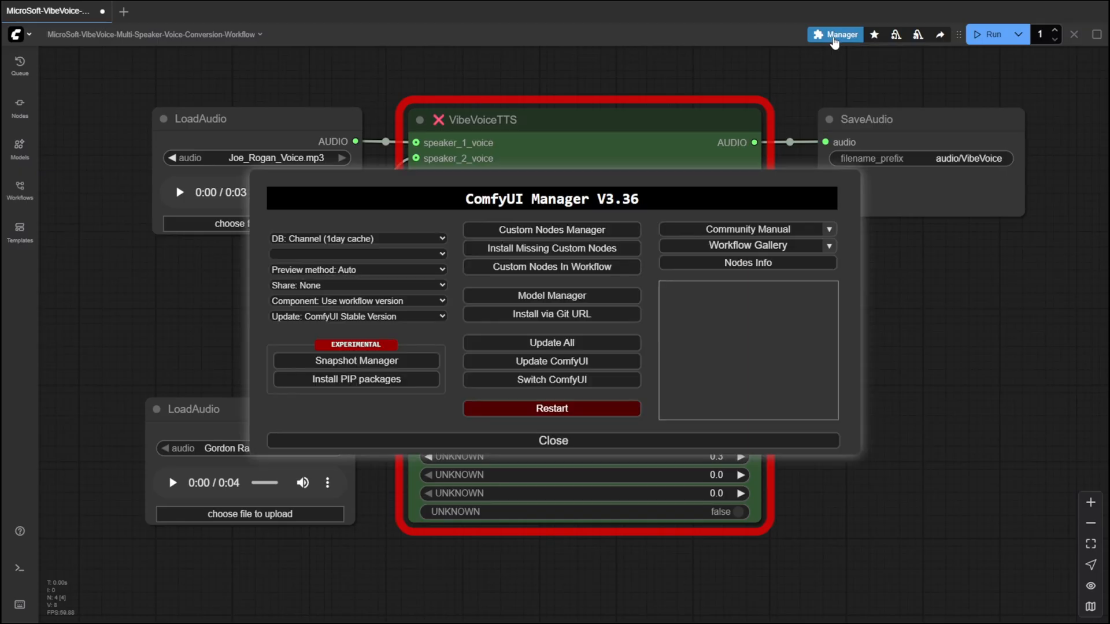
left_click(550, 248)
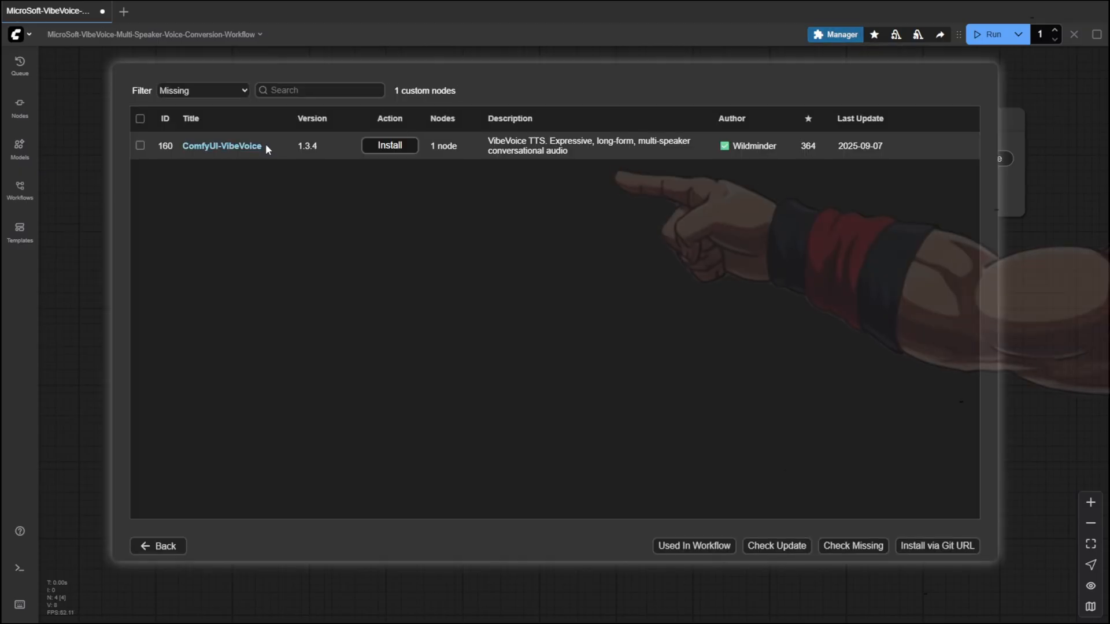
left_click(390, 146)
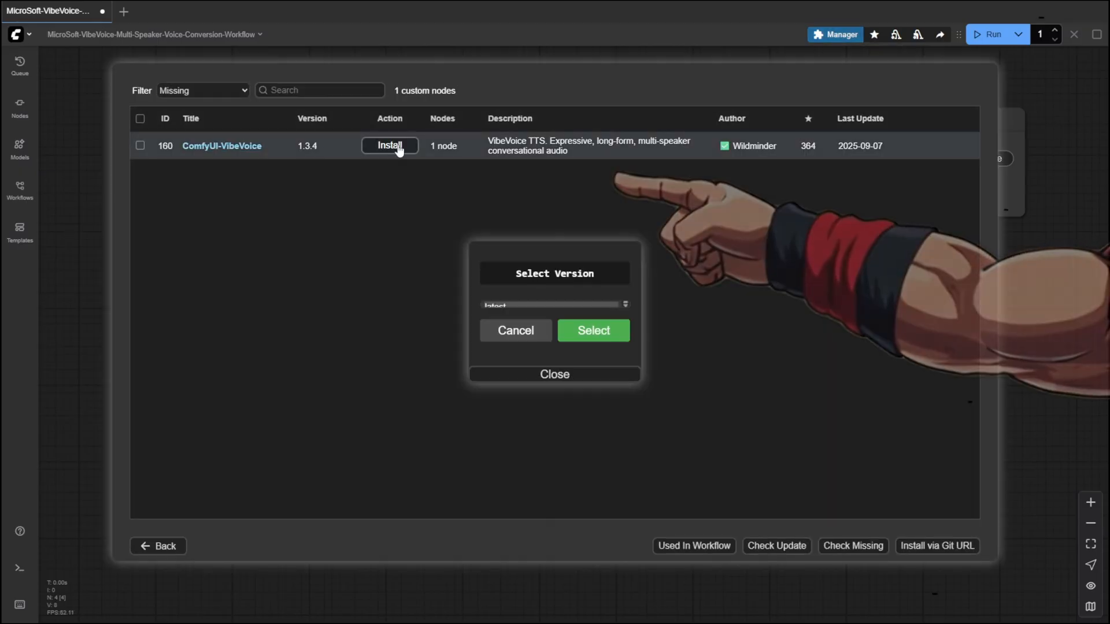
left_click(592, 331)
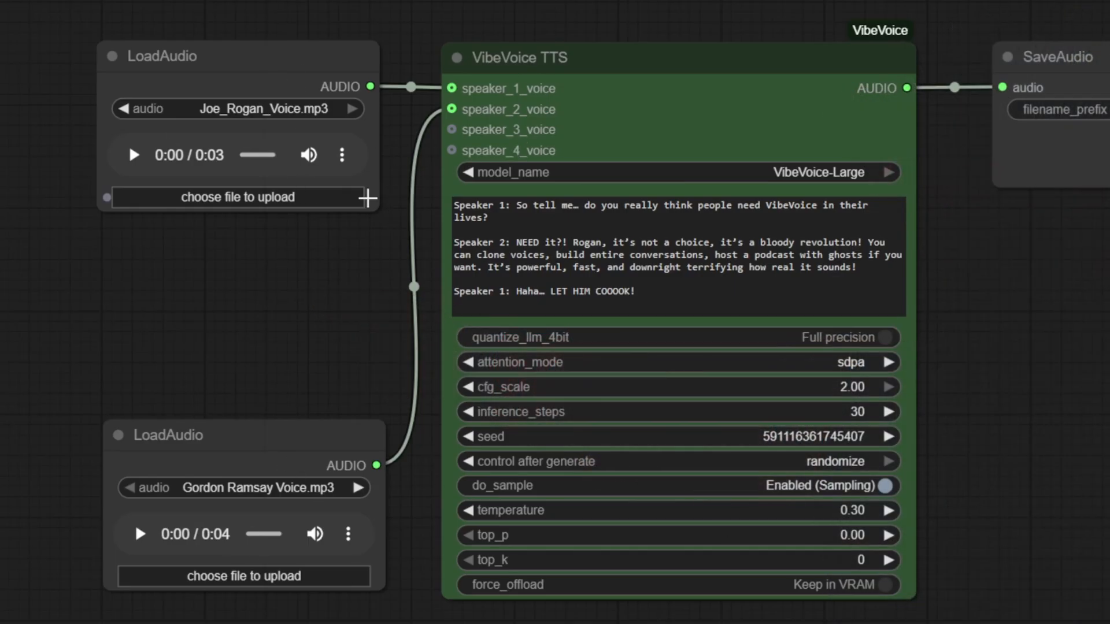
mouse_move(330, 124)
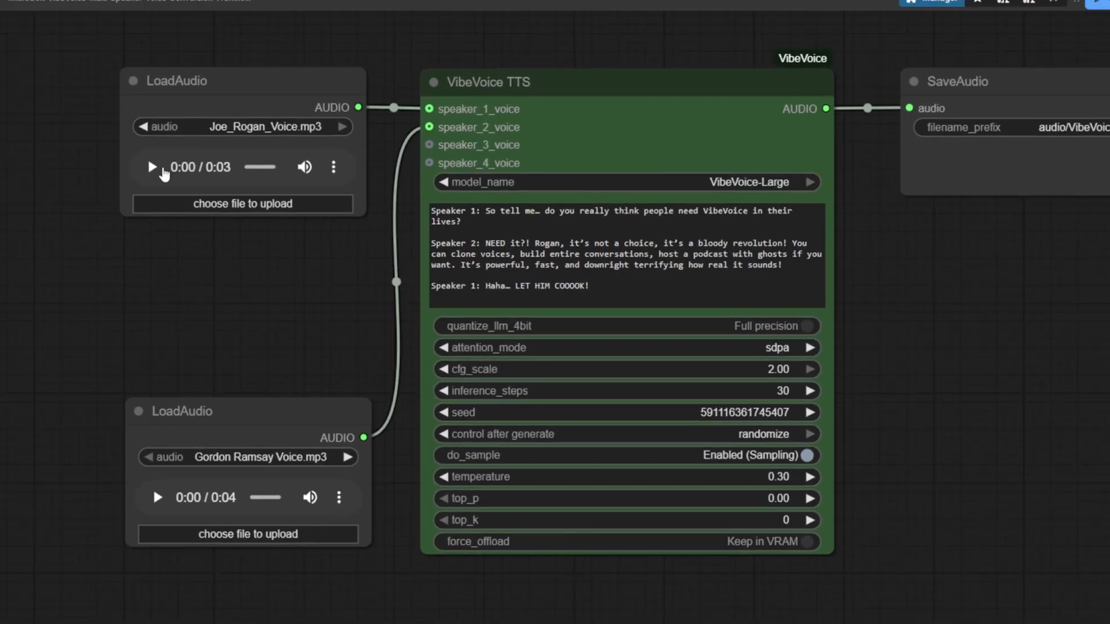
Play the Joe Rogan and Gordon Ramsay reference clips in the two LoadAudio nodes.
left_click(150, 167)
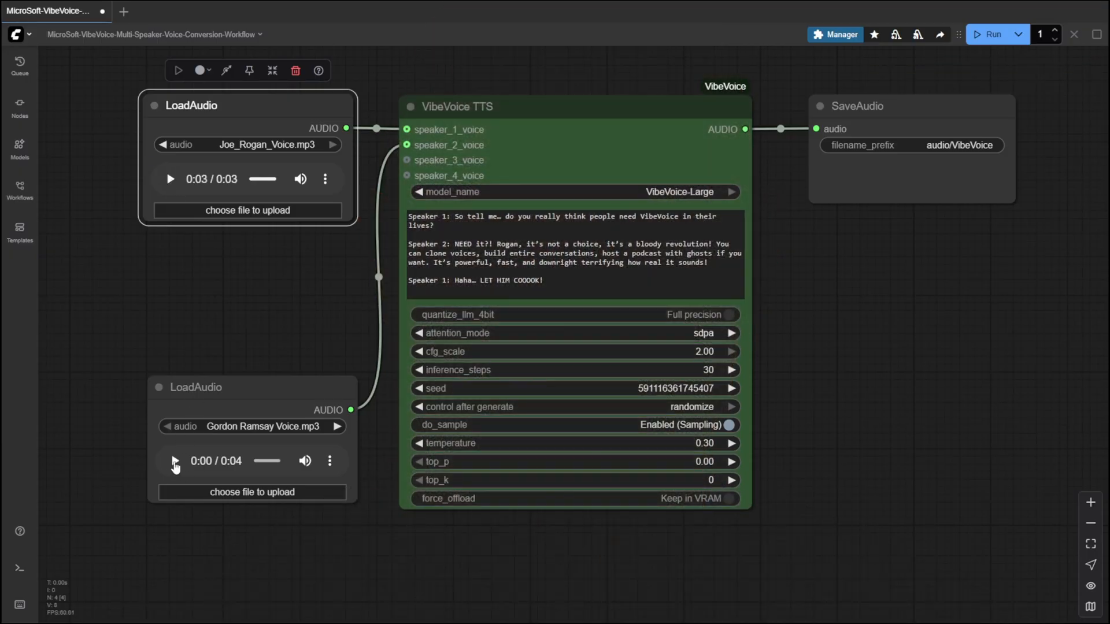
left_click(170, 462)
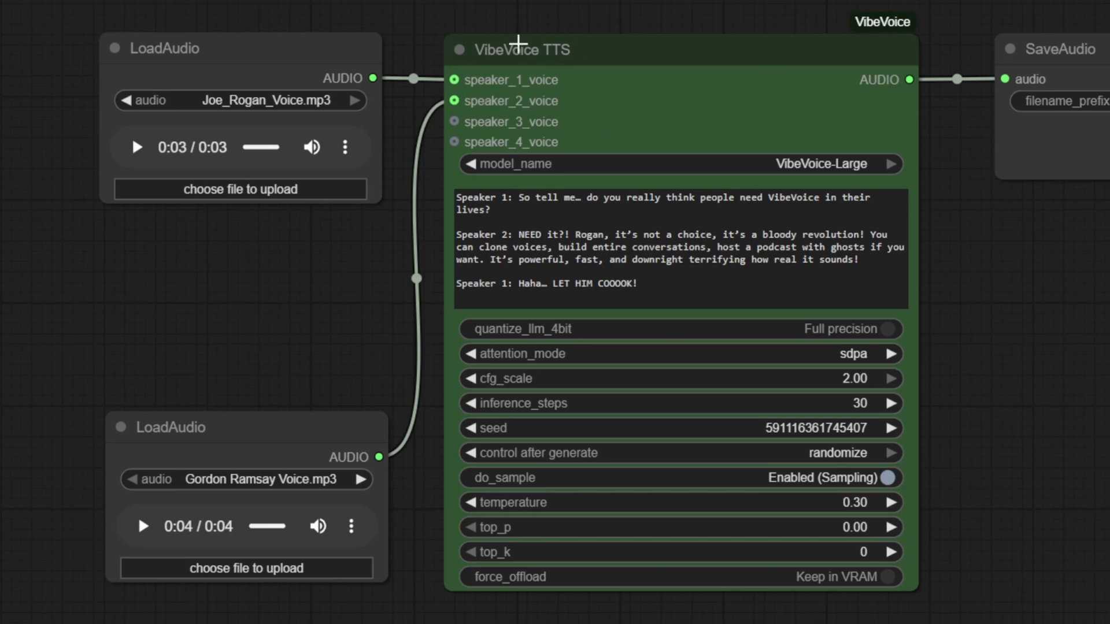
mouse_move(308, 517)
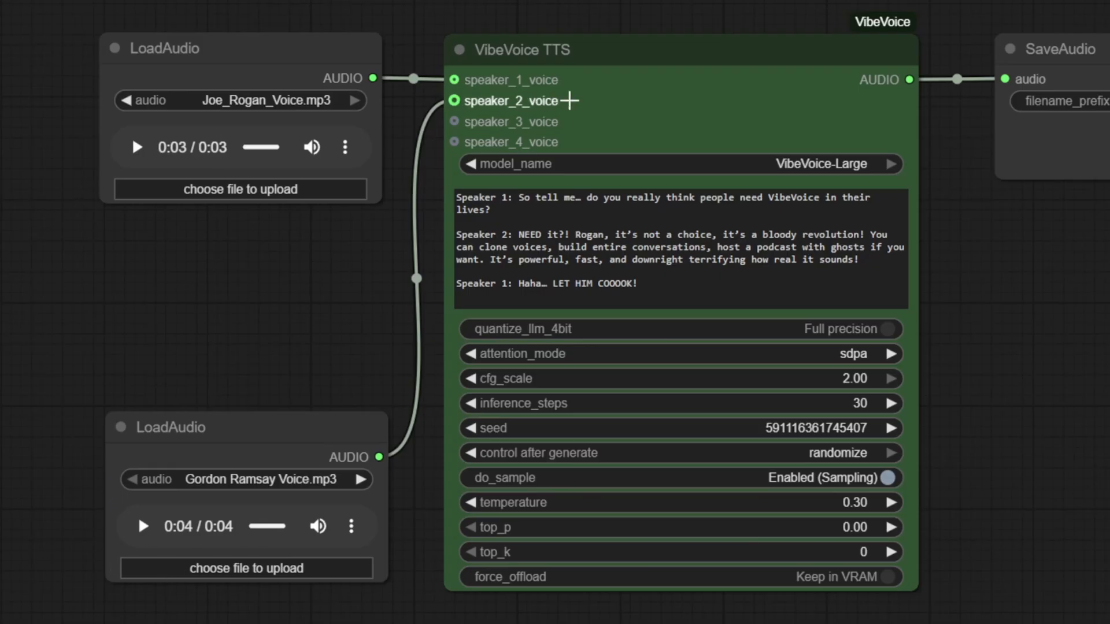
mouse_move(567, 102)
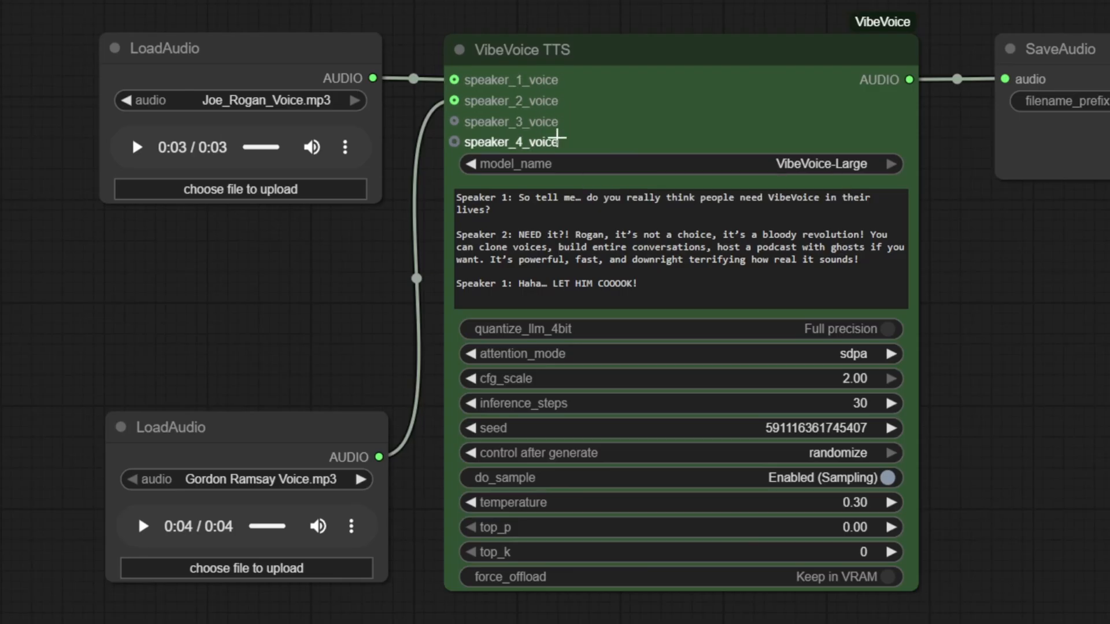
mouse_move(600, 131)
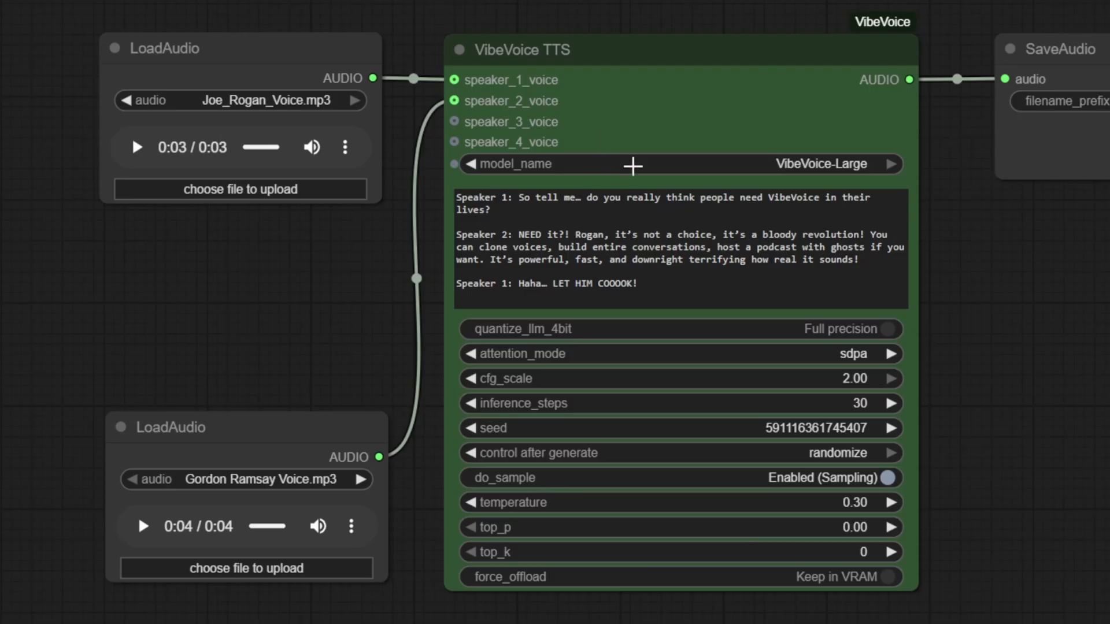
left_click(680, 163)
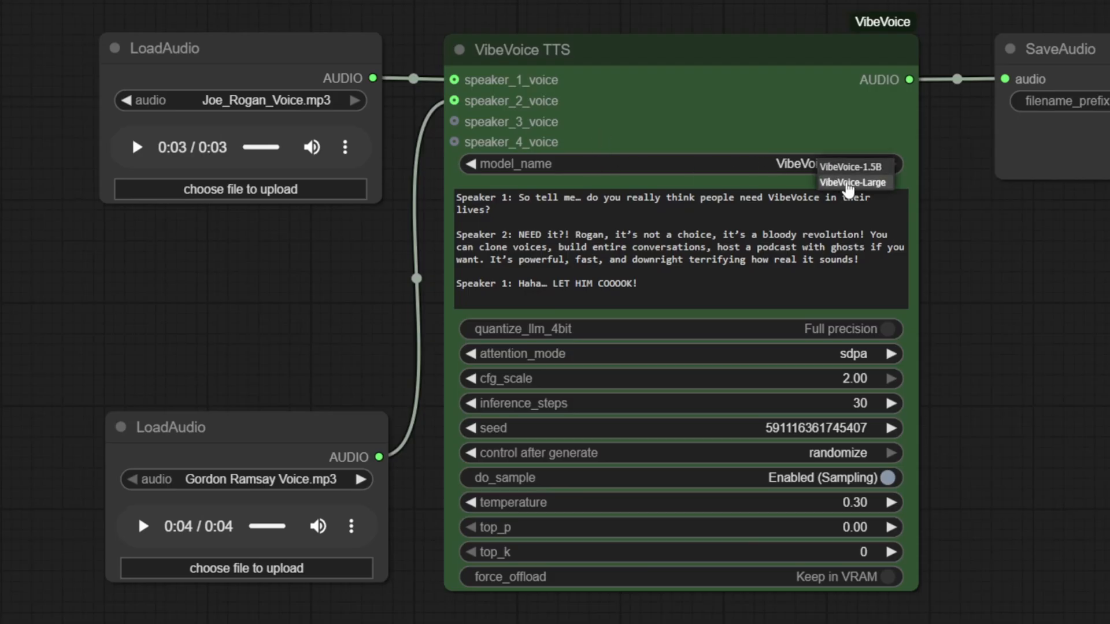
left_click(853, 182)
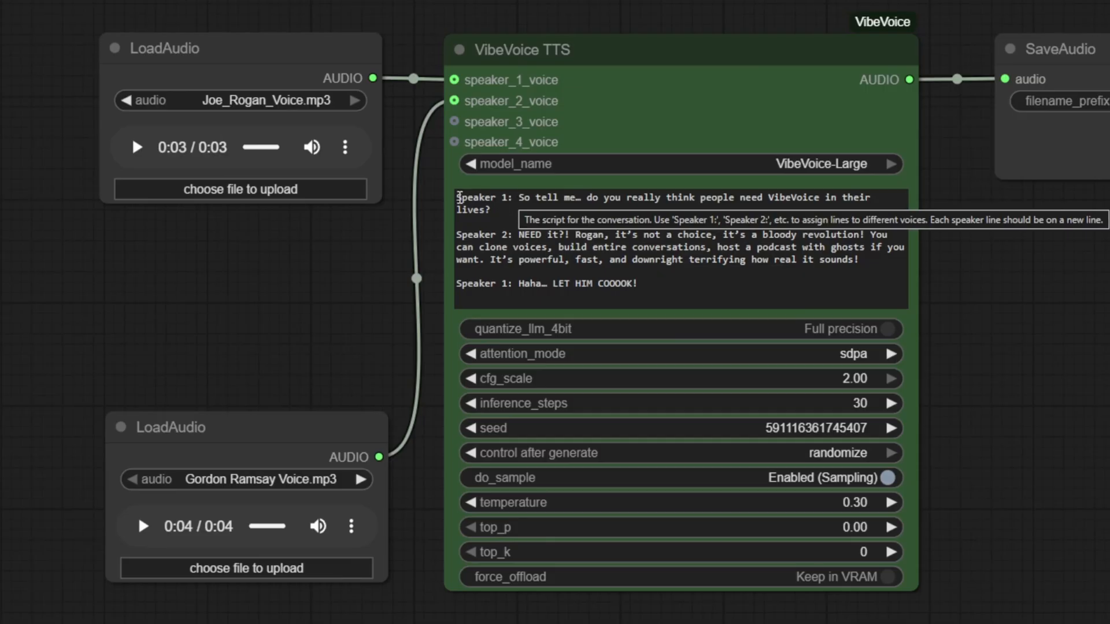
double_click(479, 198)
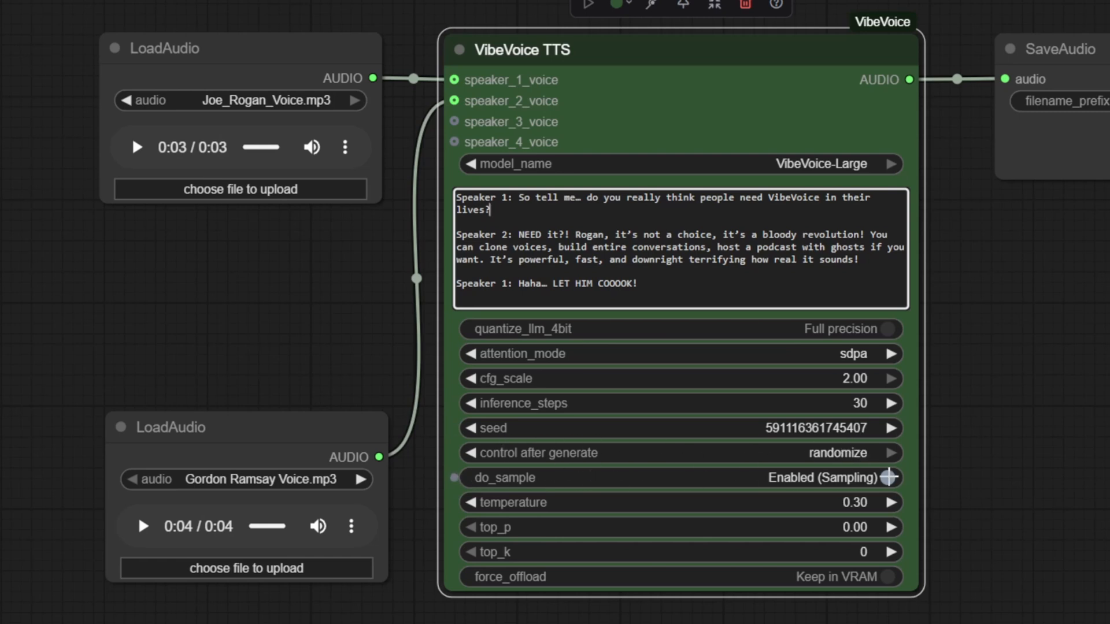
mouse_move(867, 504)
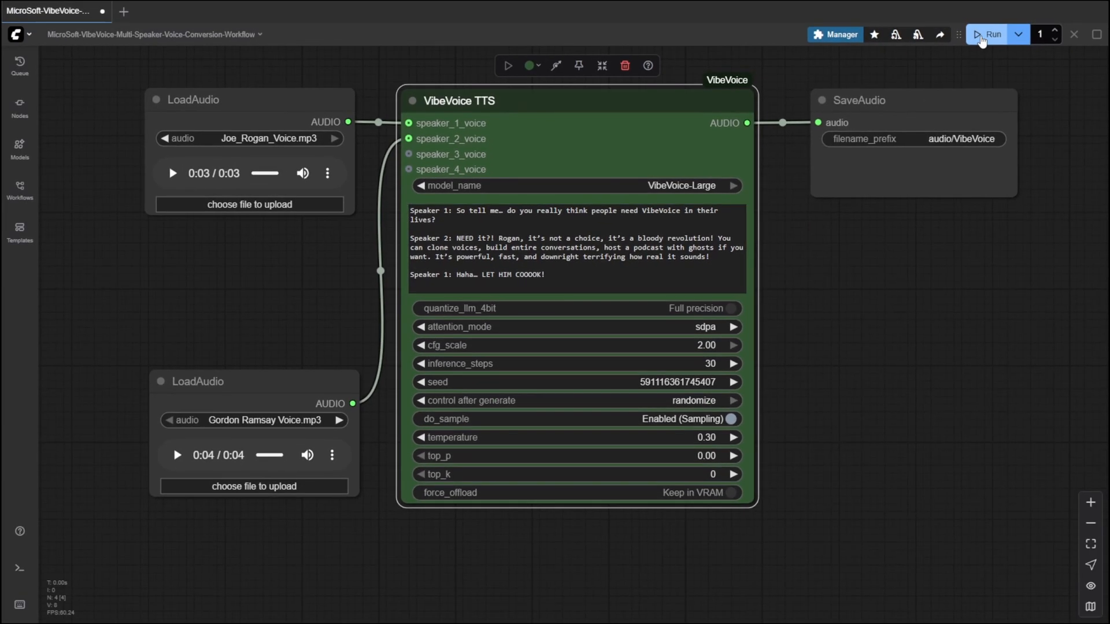
Run the workflow to produce the 16-second two-speaker clip in the SaveAudio node.
left_click(990, 33)
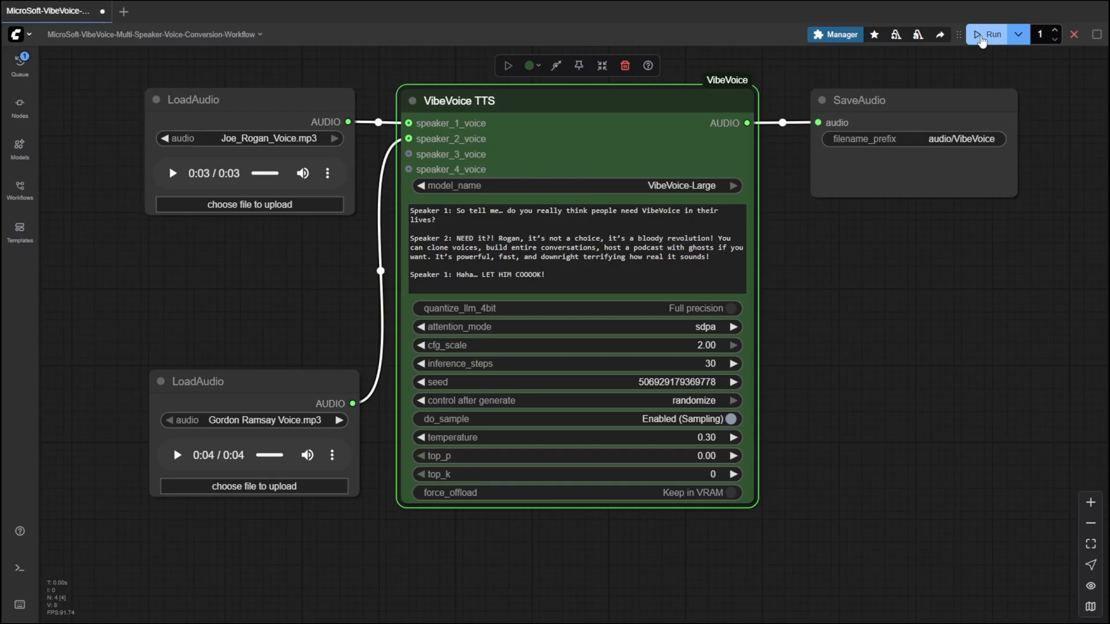
left_click(988, 33)
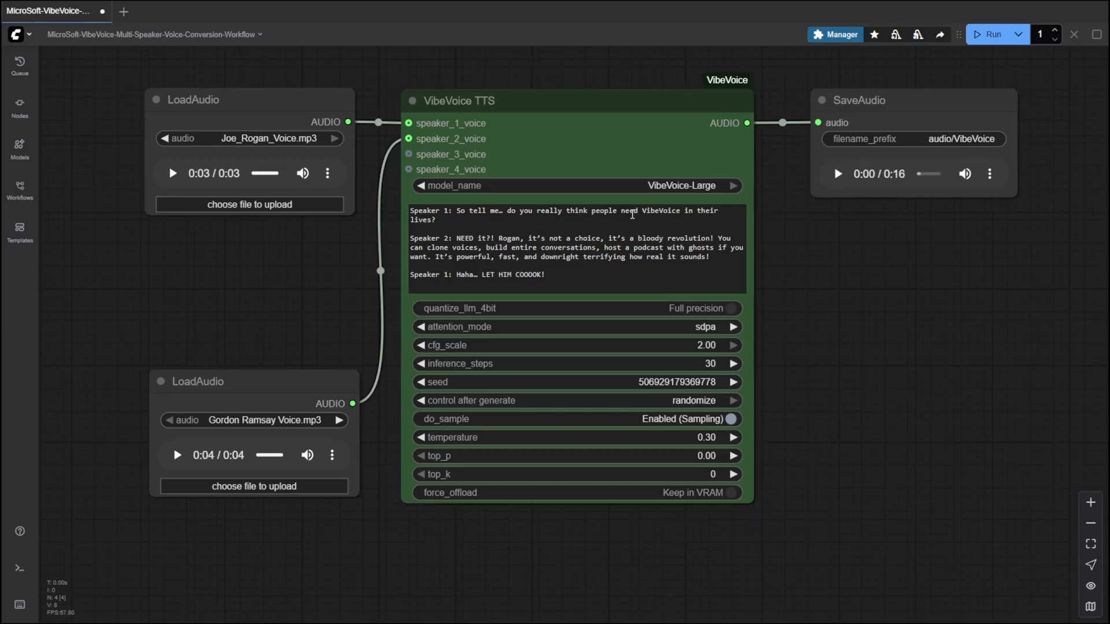
mouse_move(828, 185)
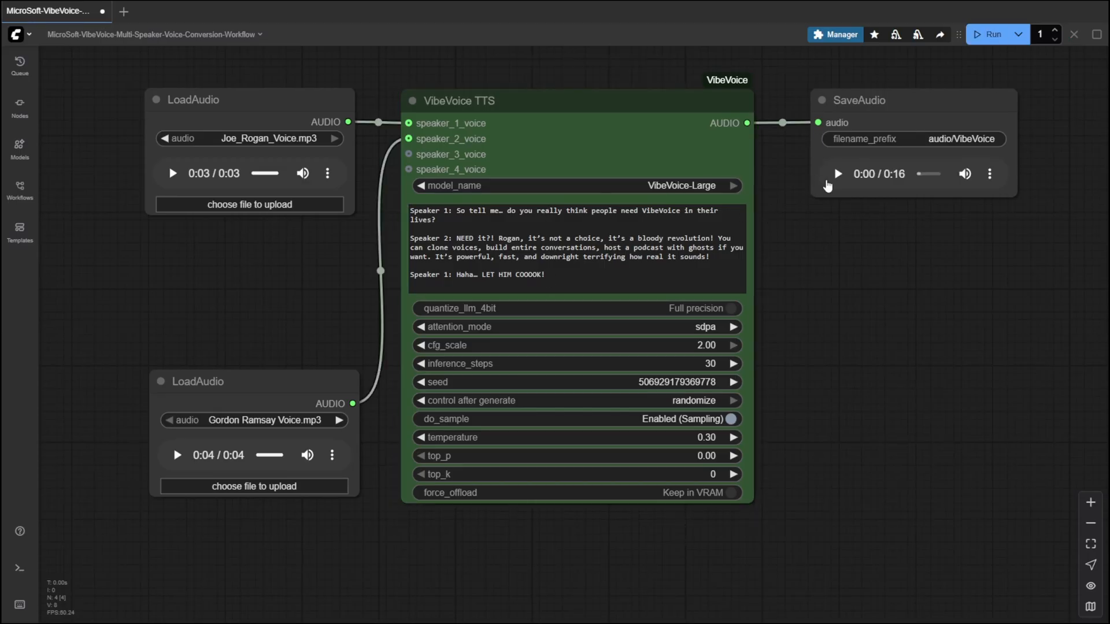
mouse_move(850, 235)
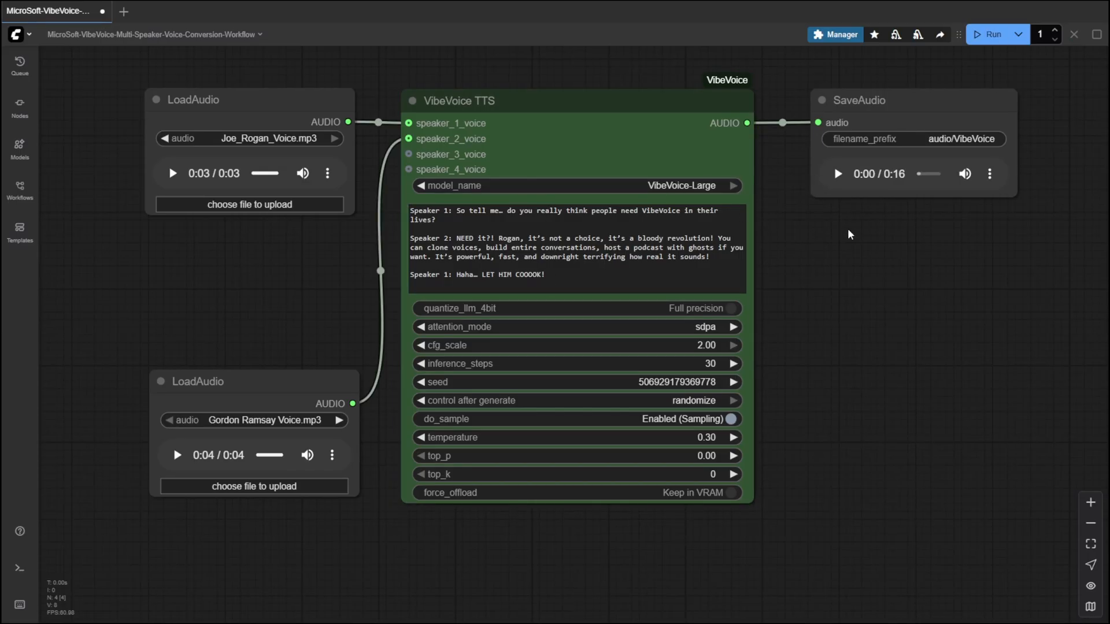